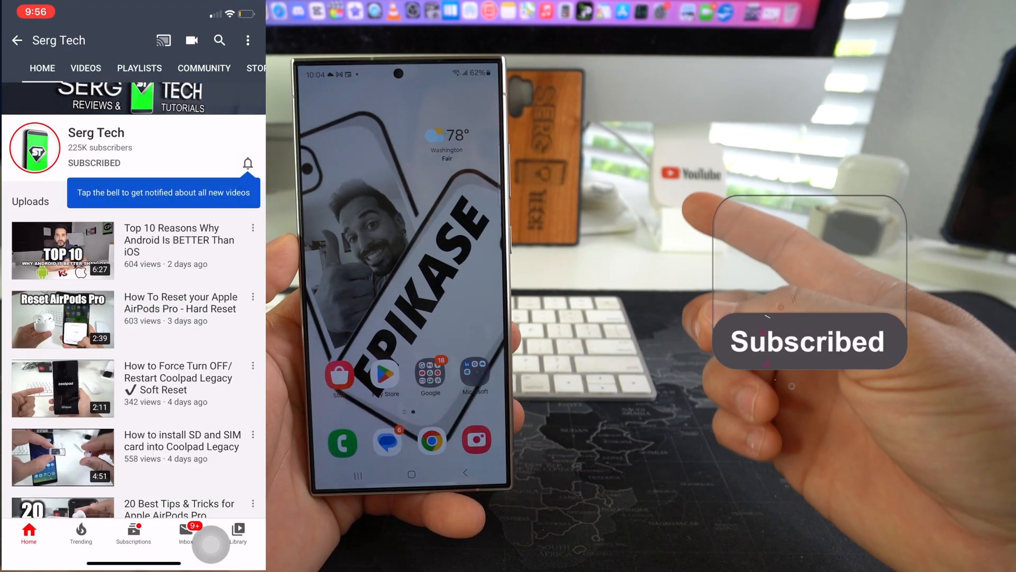
# Step: Go from Security and privacy to More security settings and start Secure Folder setup
pyautogui.click(247, 163)
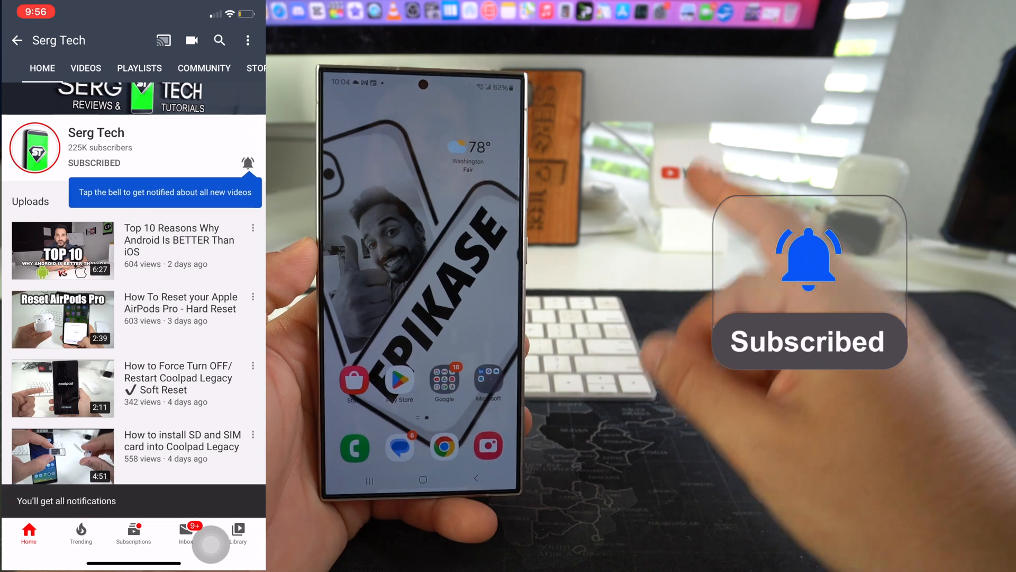
pyautogui.scroll(-3)
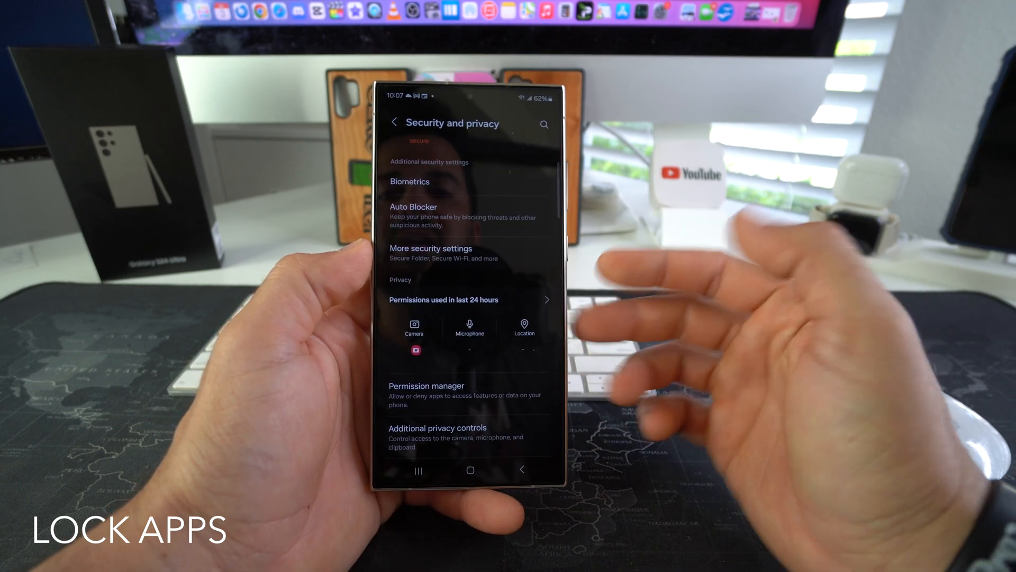
pyautogui.click(430, 248)
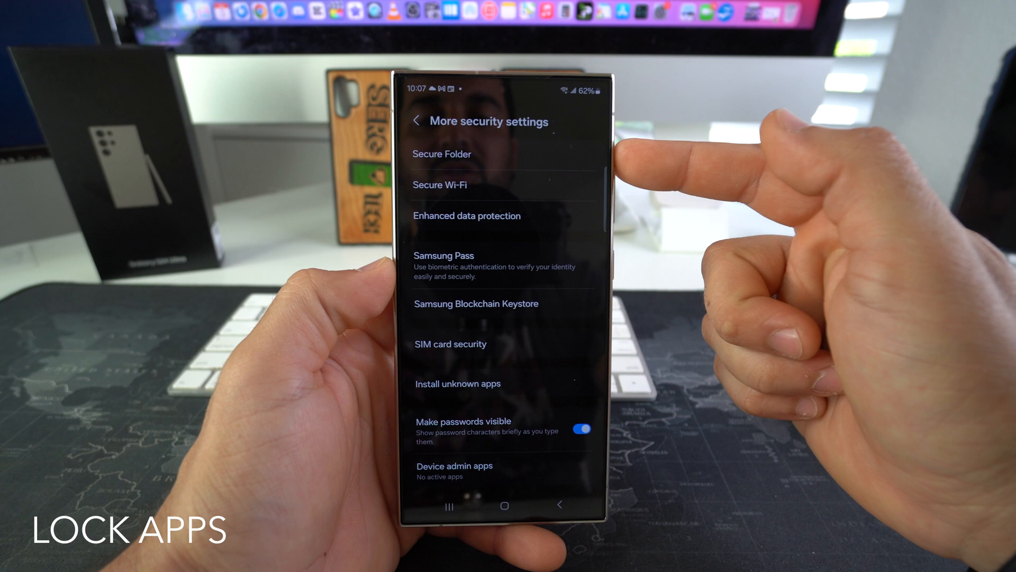
pyautogui.click(441, 154)
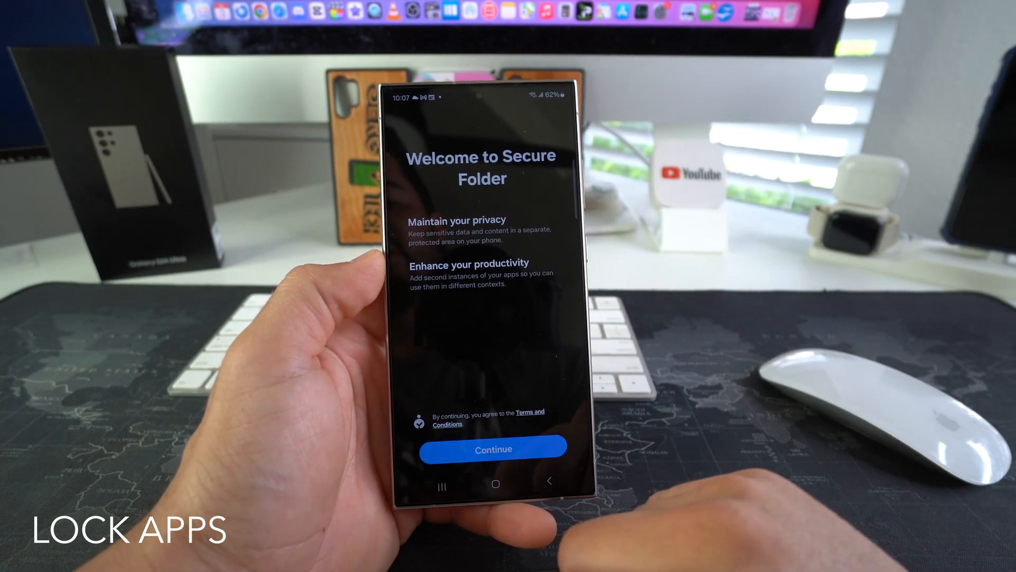
# Step: Accept the Secure Folder welcome terms and the permissions request
pyautogui.click(493, 449)
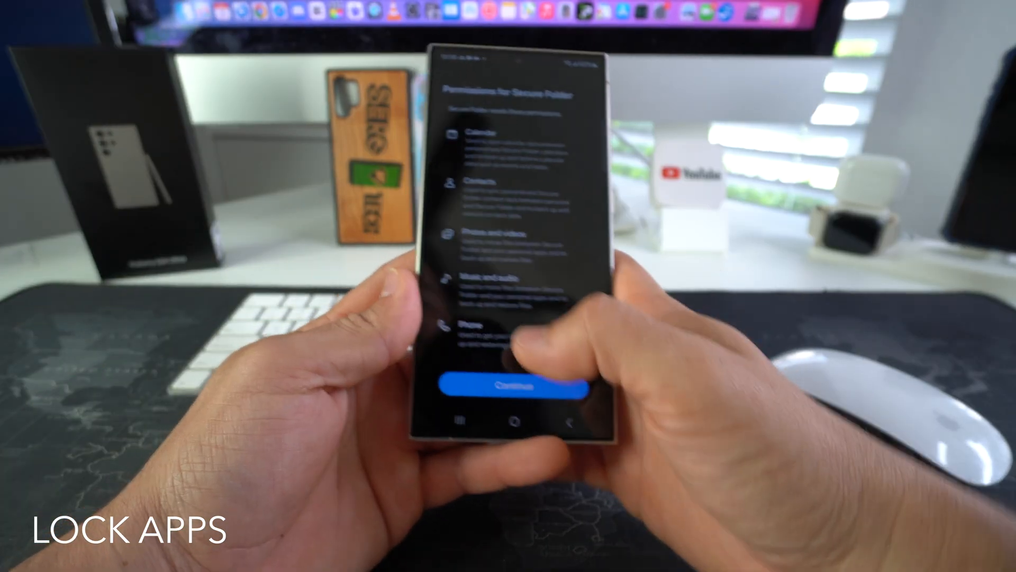
pyautogui.click(516, 387)
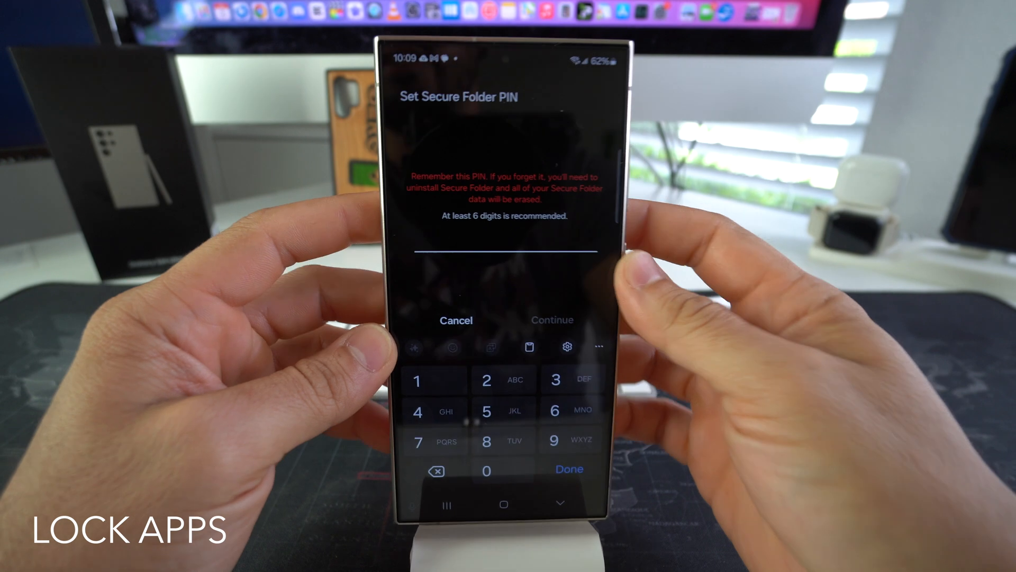
# Step: Enter a PIN on the Set Secure Folder PIN screen
pyautogui.click(431, 380)
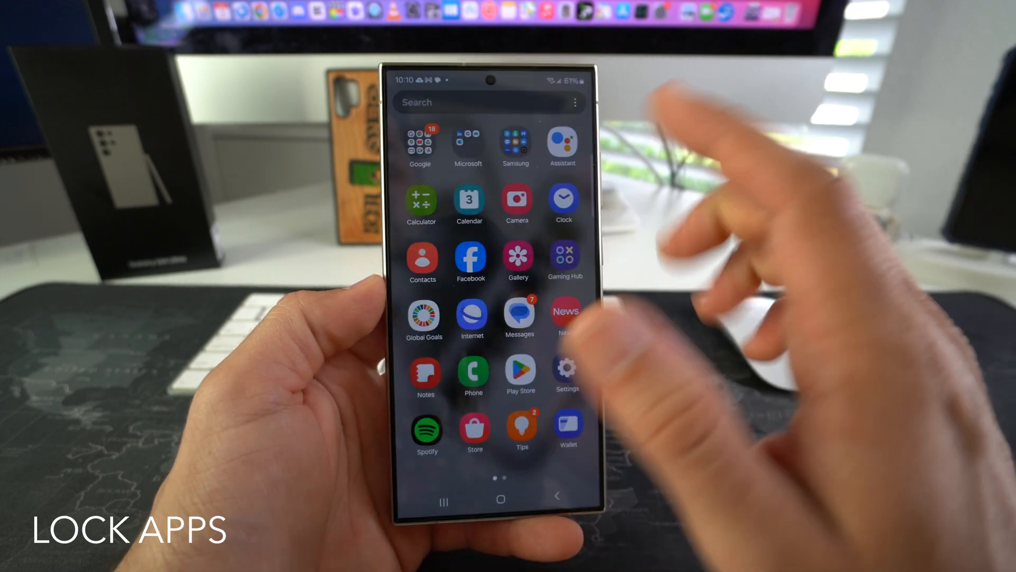
pyautogui.hscroll(-3)
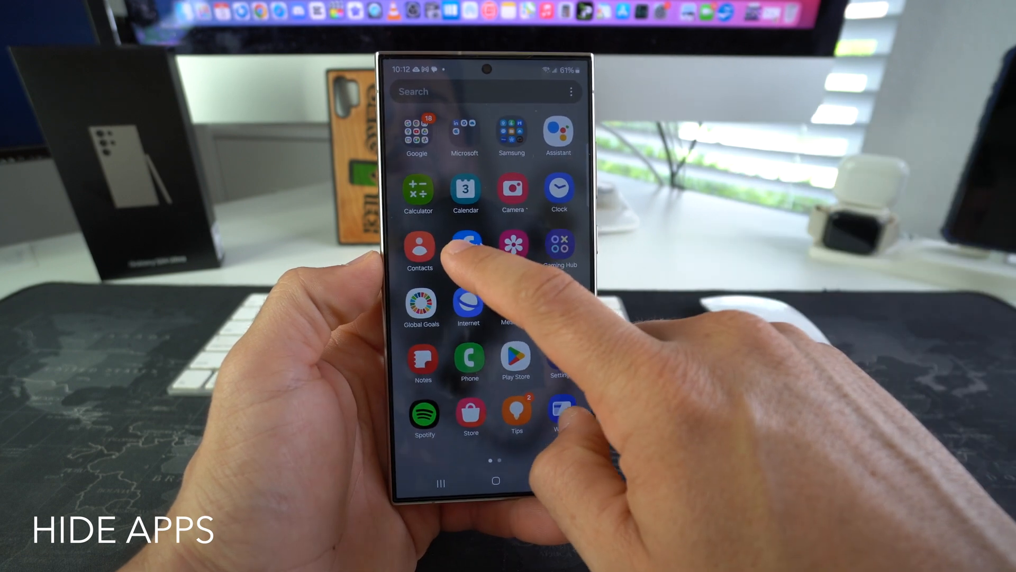
# Step: Uninstall Facebook from the app drawer and confirm the removal
pyautogui.click(465, 246)
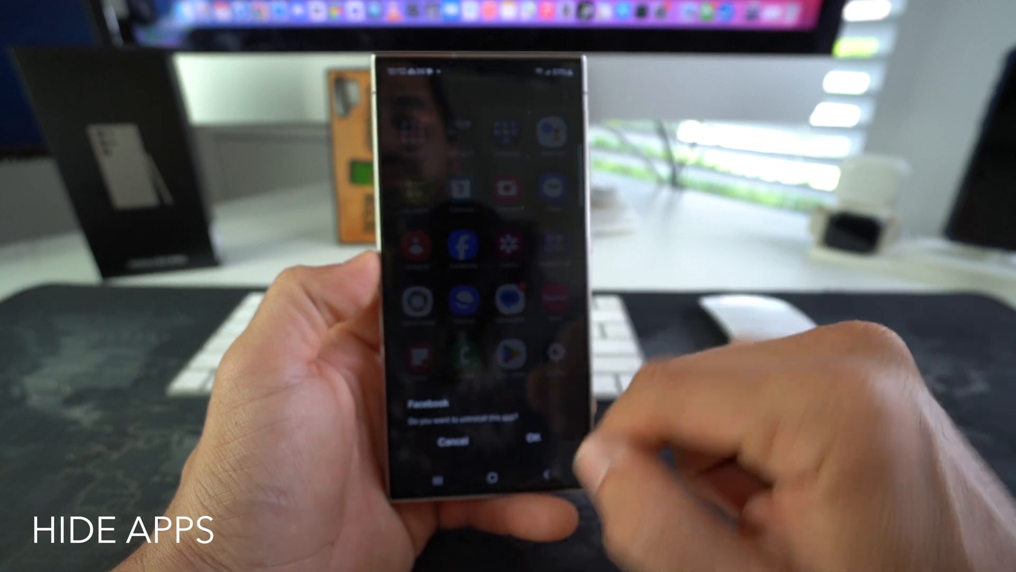
pyautogui.click(535, 441)
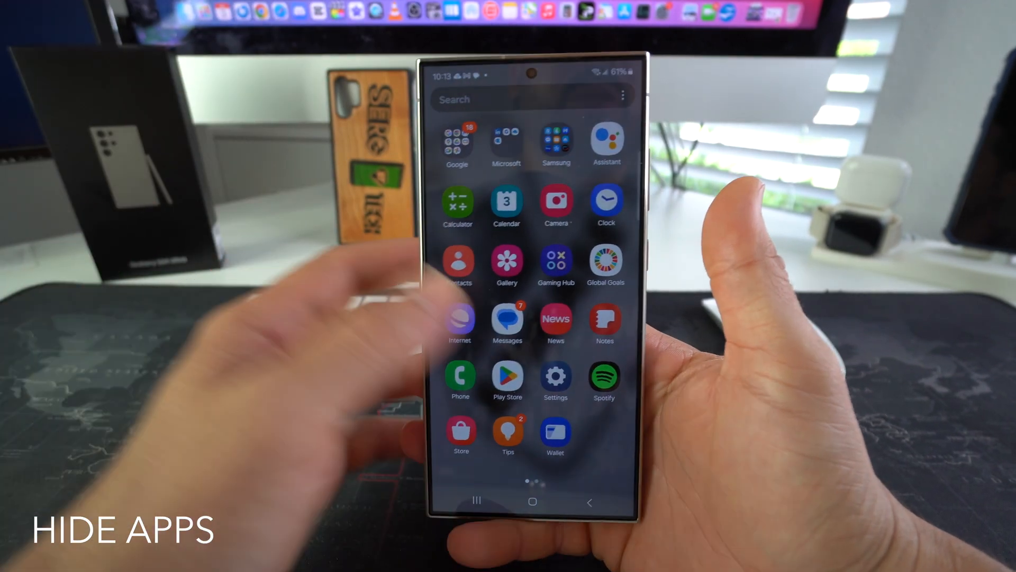
pyautogui.hscroll(-3)
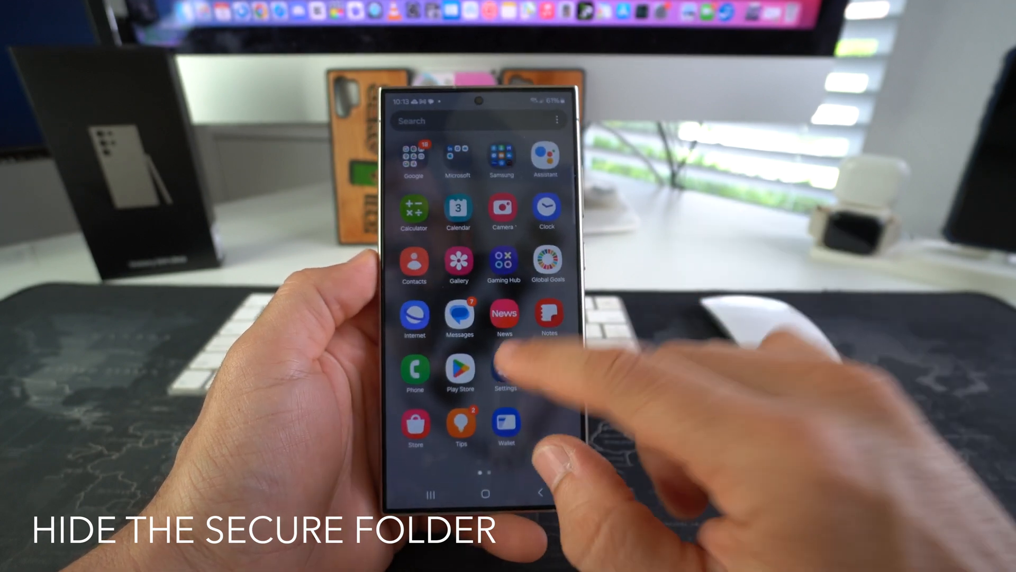
# Step: Reopen Settings and go into Security and privacy toward Secure Folder
pyautogui.click(503, 372)
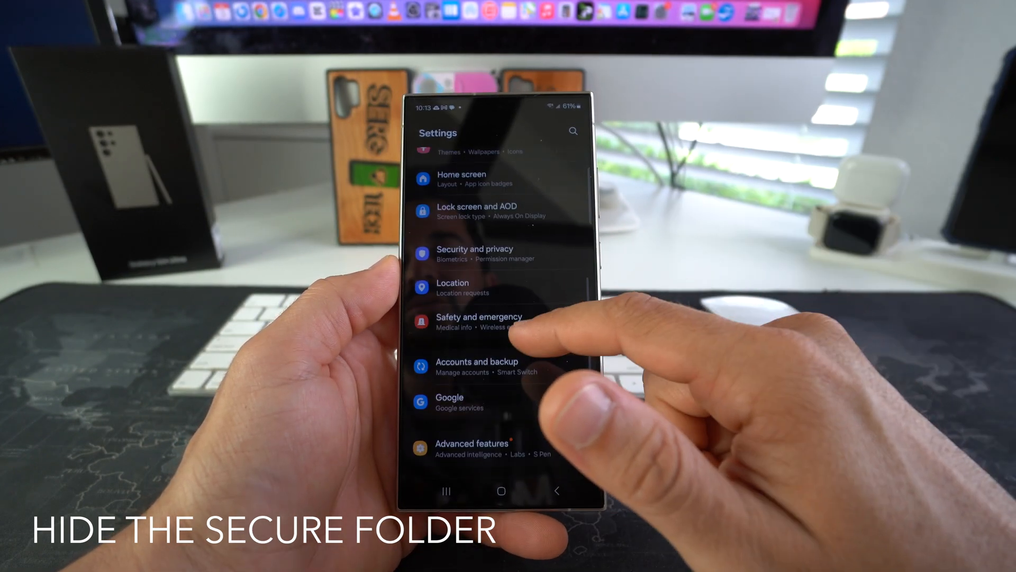
pyautogui.click(474, 249)
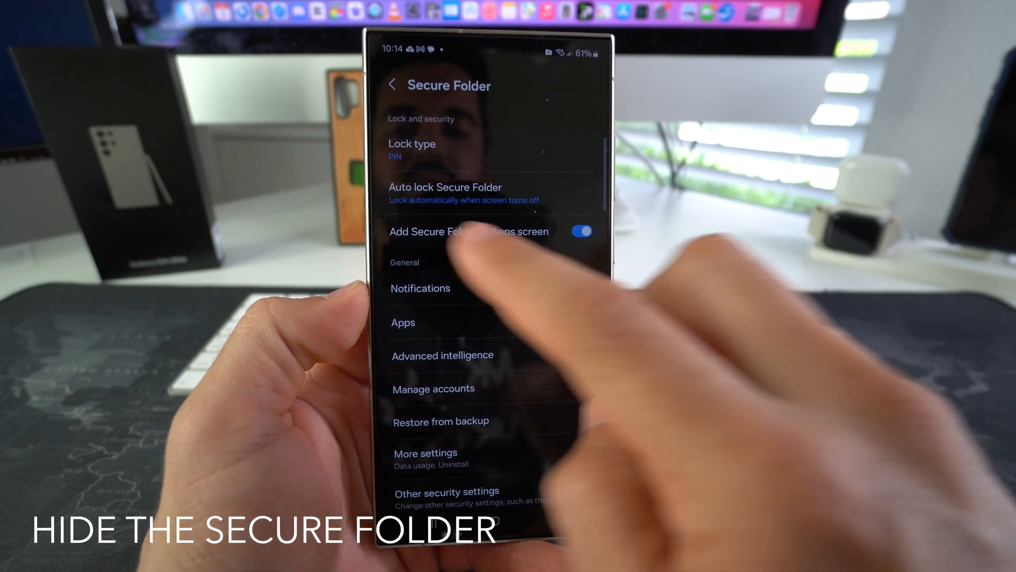
# Step: Turn off the Add Secure Folder to Apps screen toggle
pyautogui.click(582, 231)
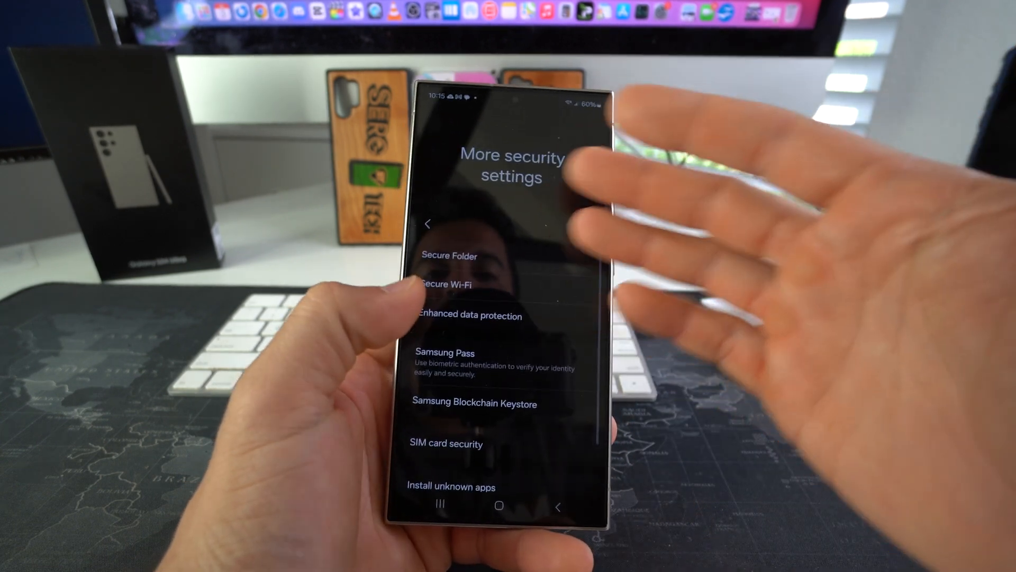
# Step: Scroll the More security settings list down to SIM card security and Device admin apps
pyautogui.scroll(-3)
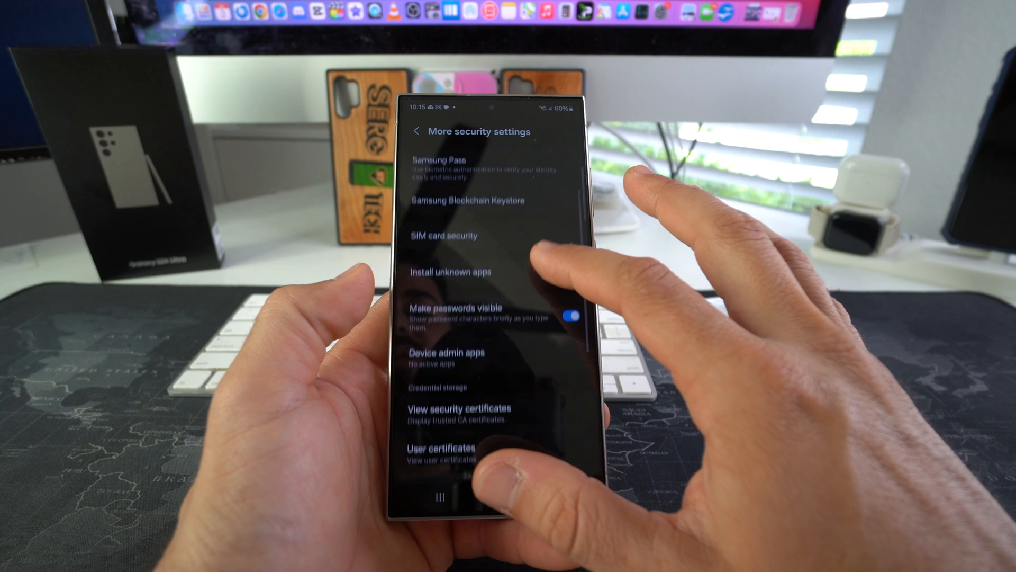